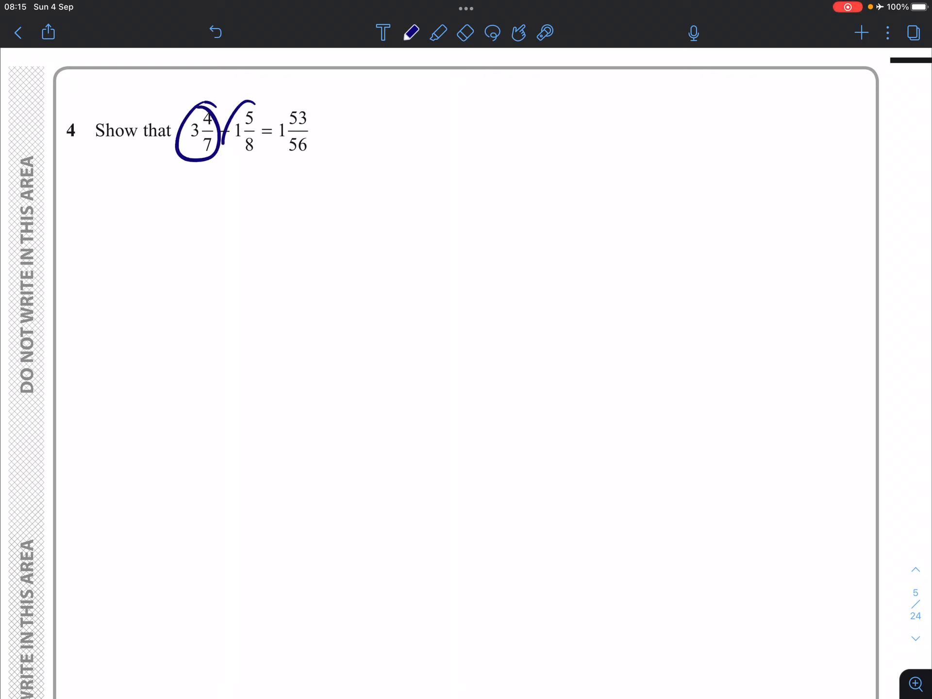
Erase the ink circle around 3 4/7 and the stray tick mark above the fraction
left_click_drag(252, 98, 241, 152)
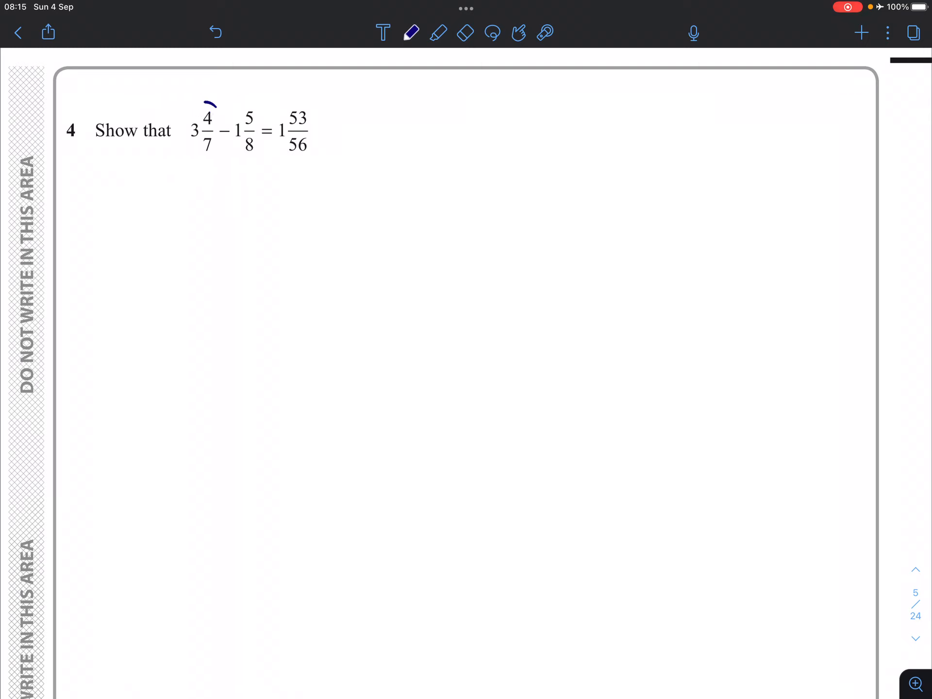
left_click_drag(215, 107, 209, 154)
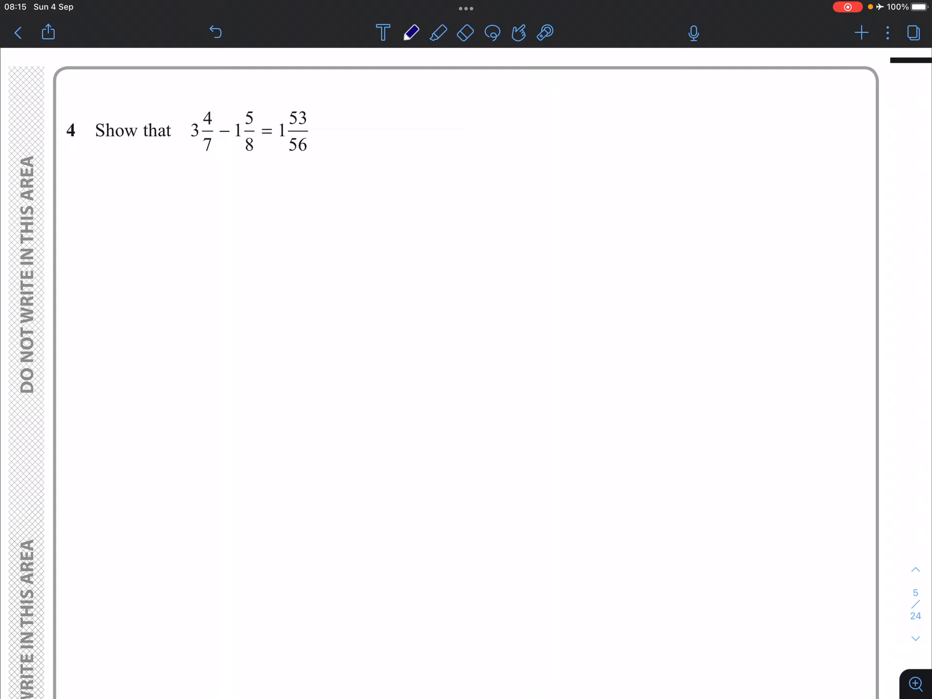
Highlight 3 4/7 orange and 1 5/8 pink, then write 25/7 − 13/8 and 1 53/56
left_click(438, 33)
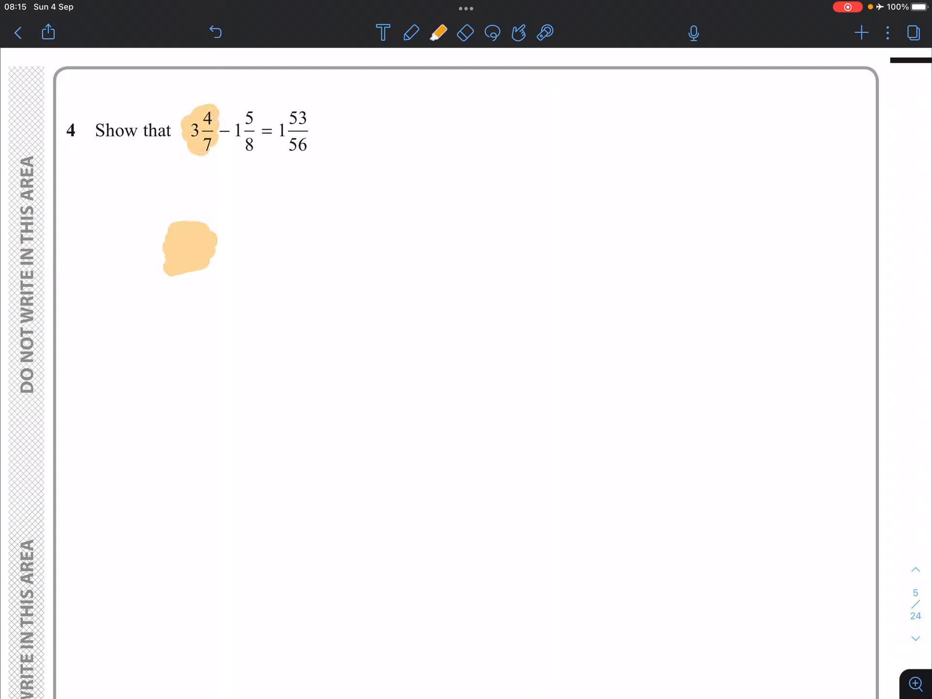
left_click(439, 32)
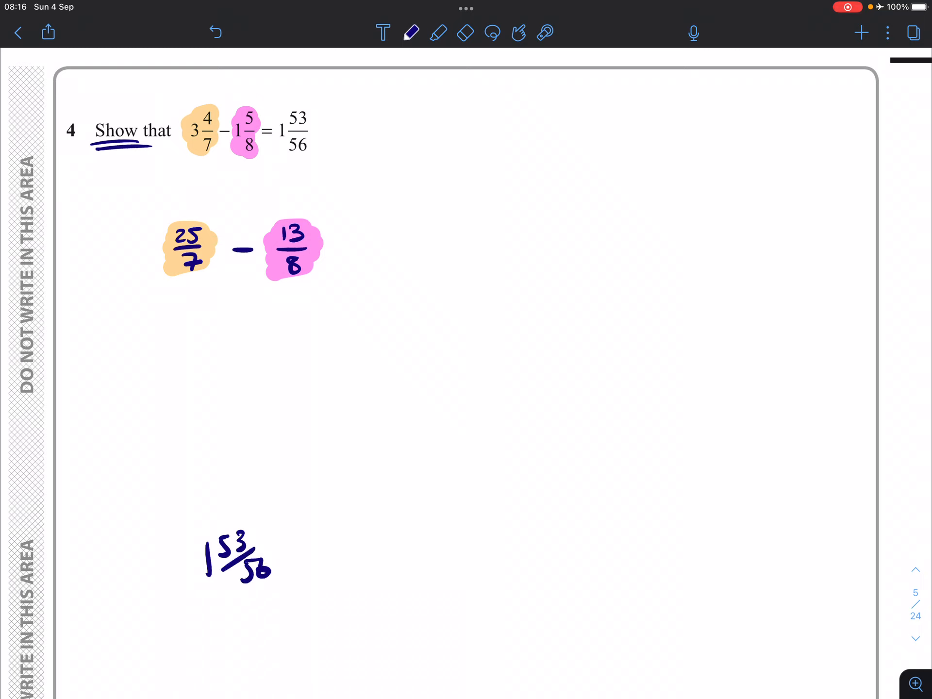
Write 200/56 − 91/56 with blue 8× and red ×7 multipliers, then 109/56
left_click_drag(142, 184, 132, 538)
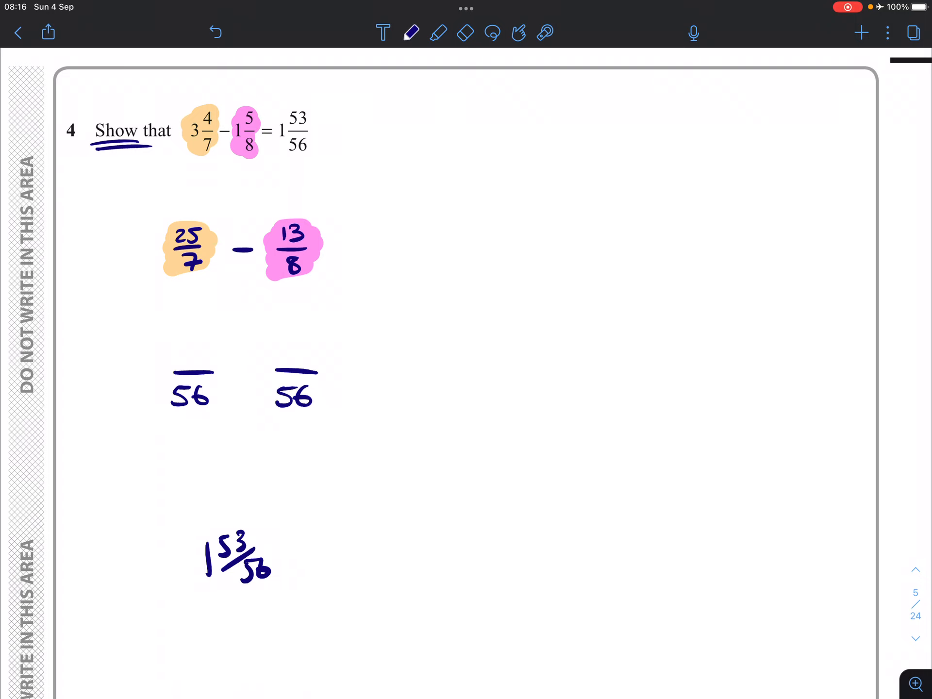
left_click(411, 33)
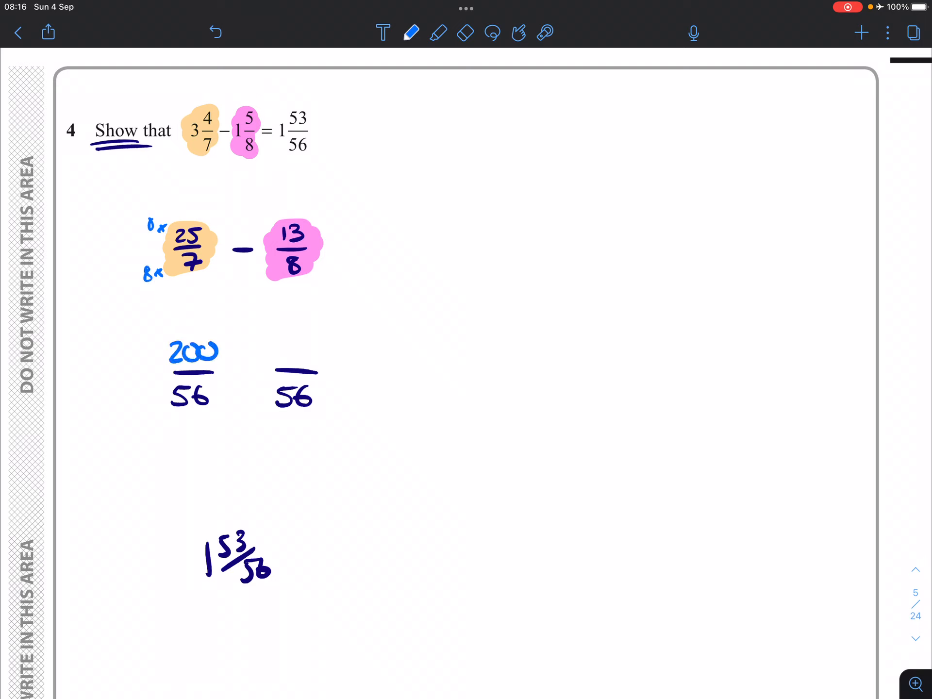
left_click(411, 33)
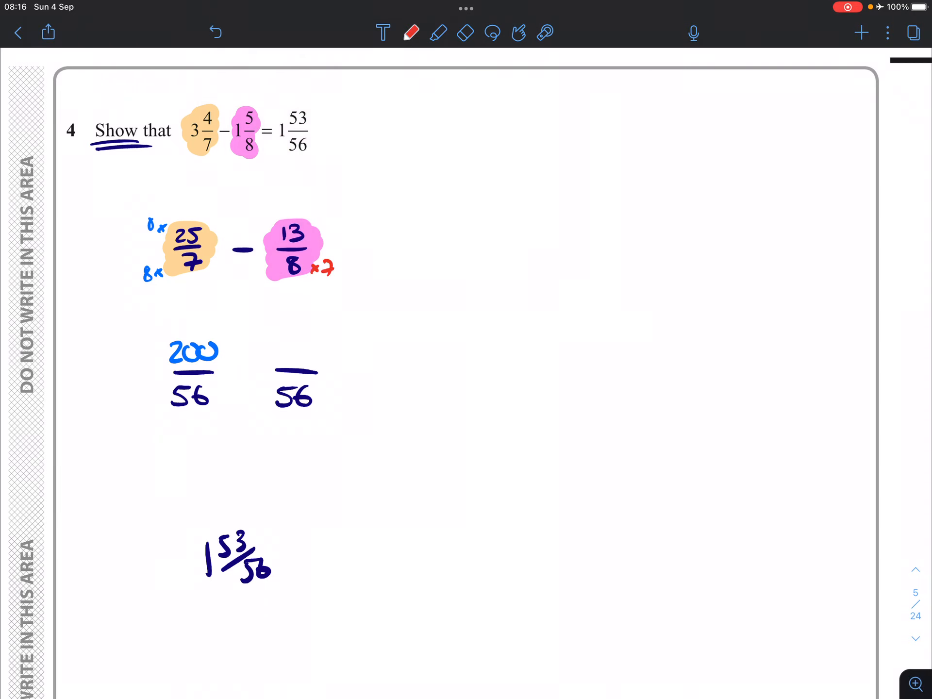
type("9")
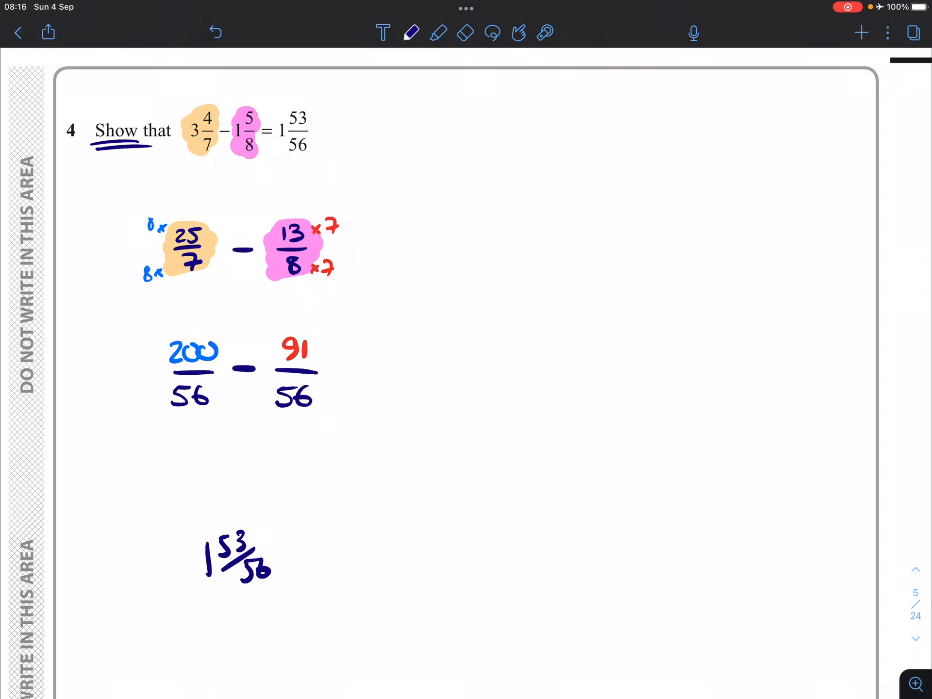
type("10")
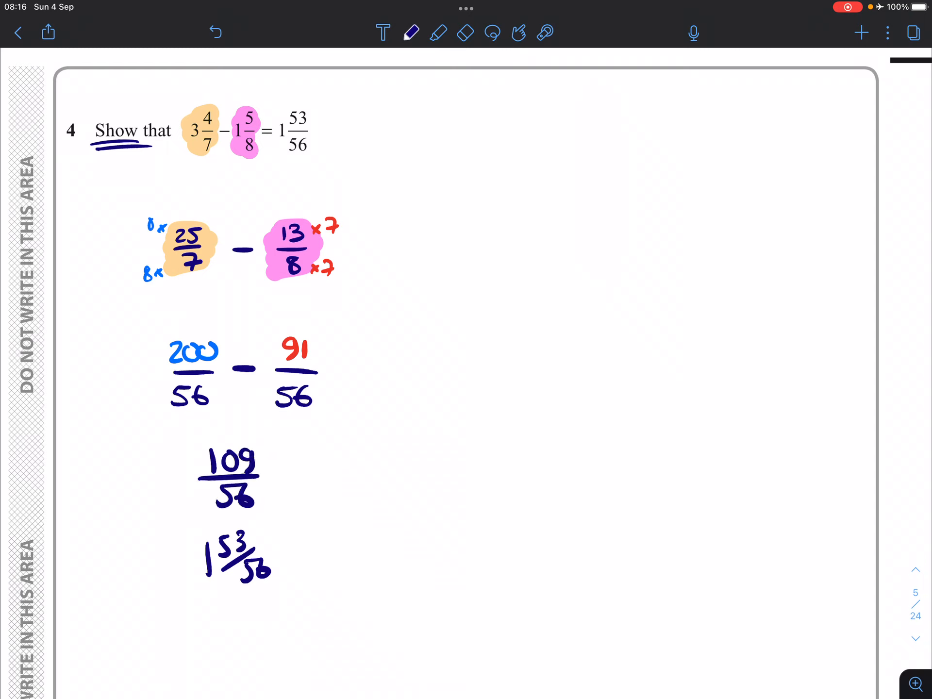
Write the side calculation 109 − 56 = 53
left_click_drag(181, 488, 178, 548)
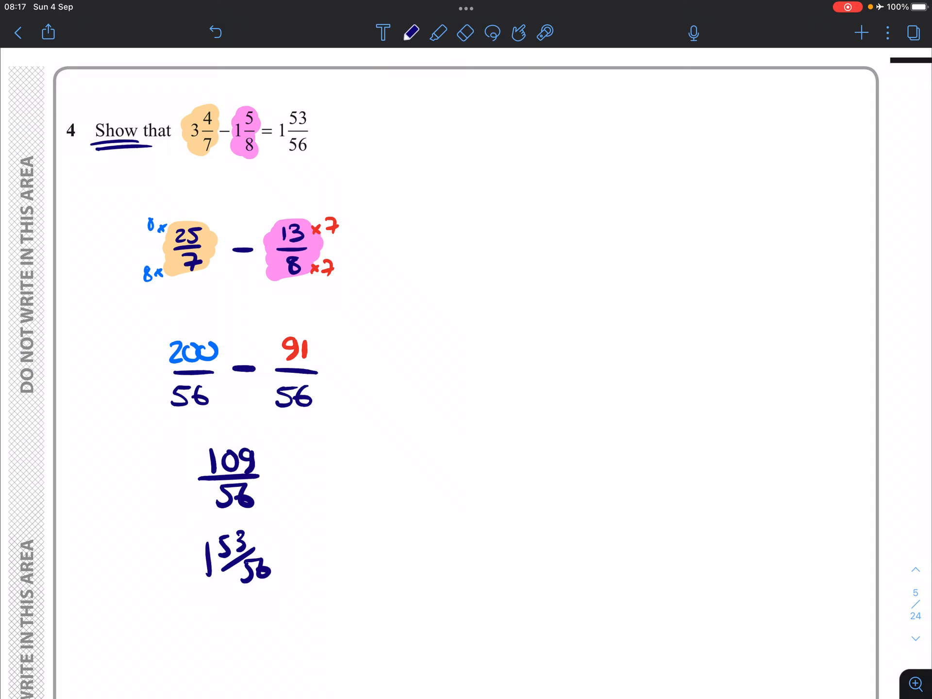
type("1c")
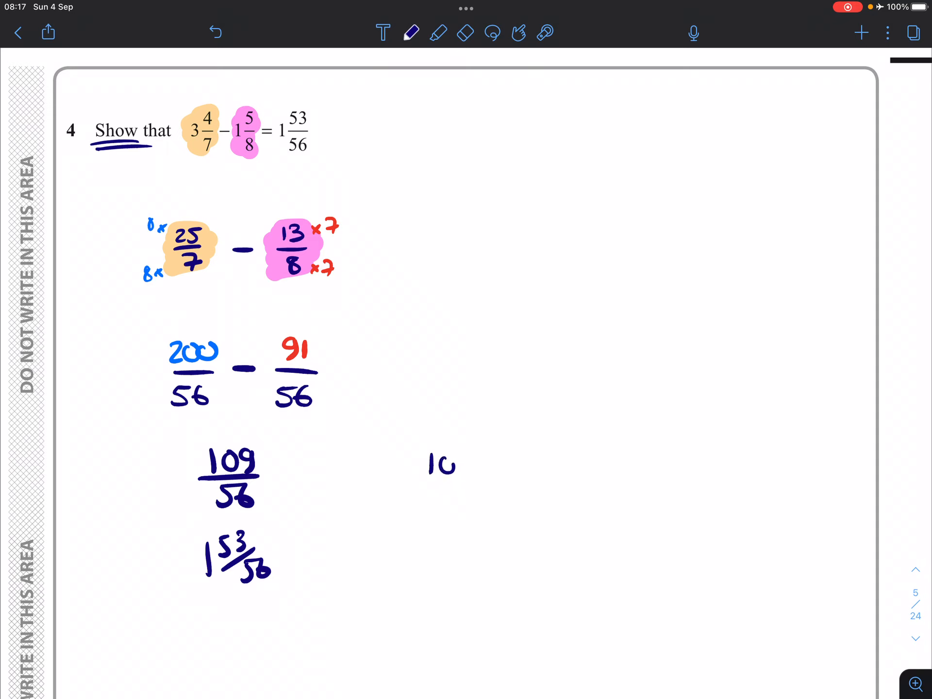
type("109 - 5")
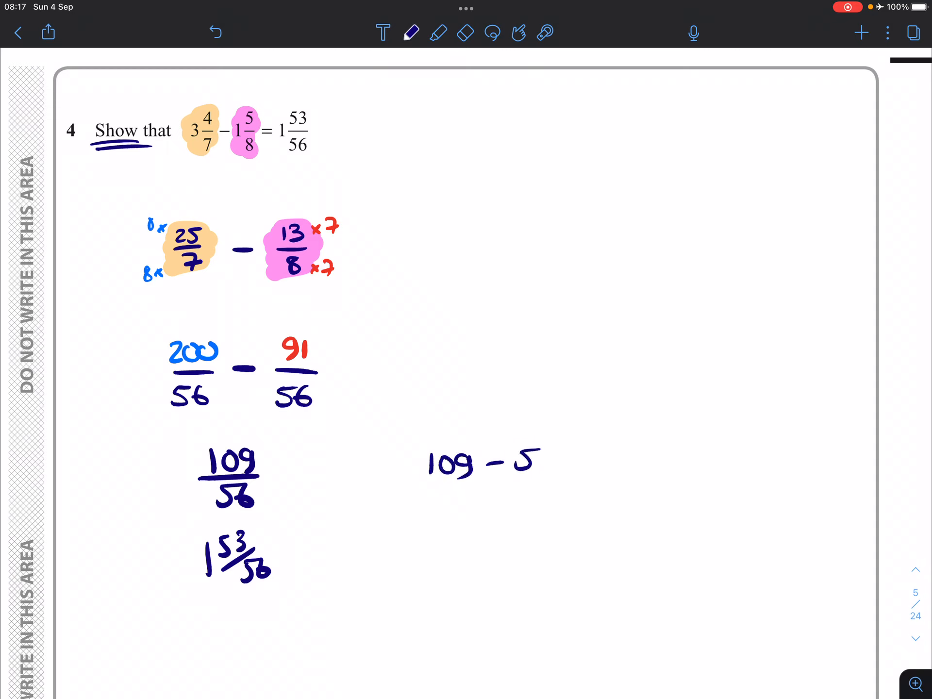
type("6 =")
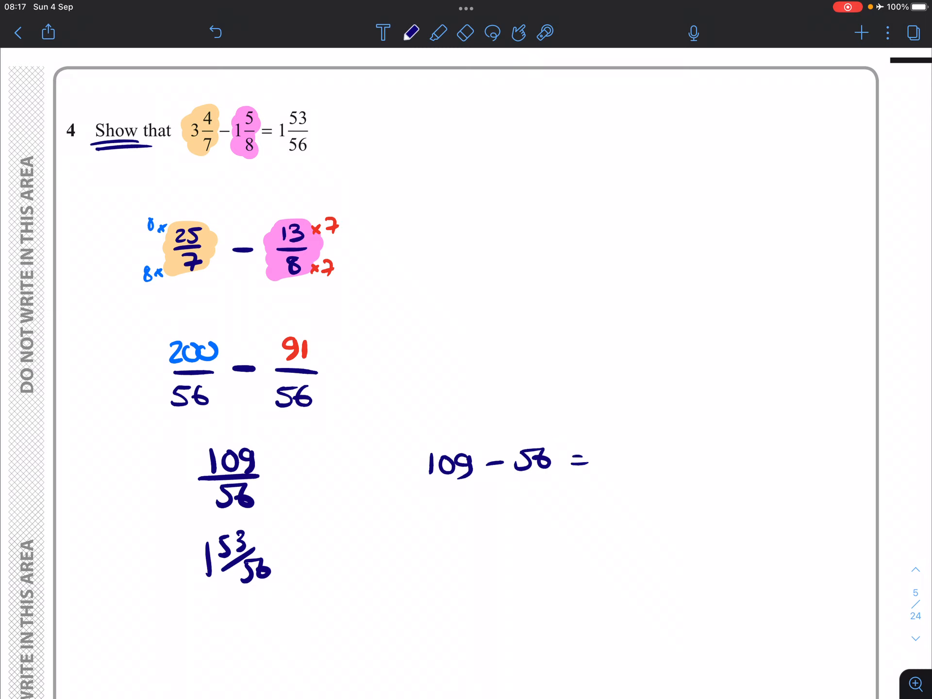
type("53")
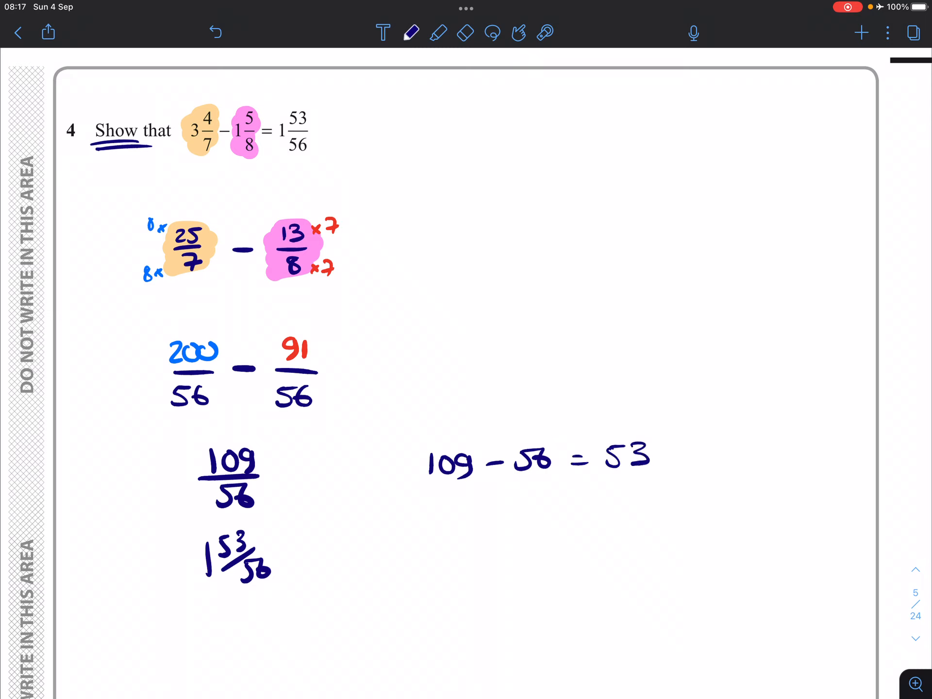
Highlight the 56 and the whole 1 in purple and write 56/56 in the margin
left_click(438, 32)
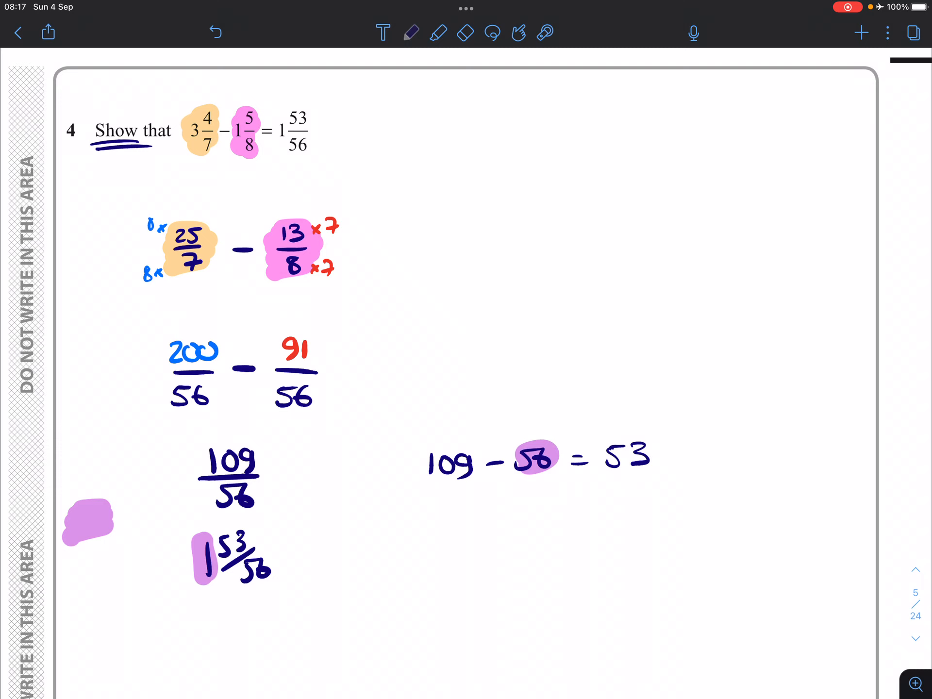
type("56/5")
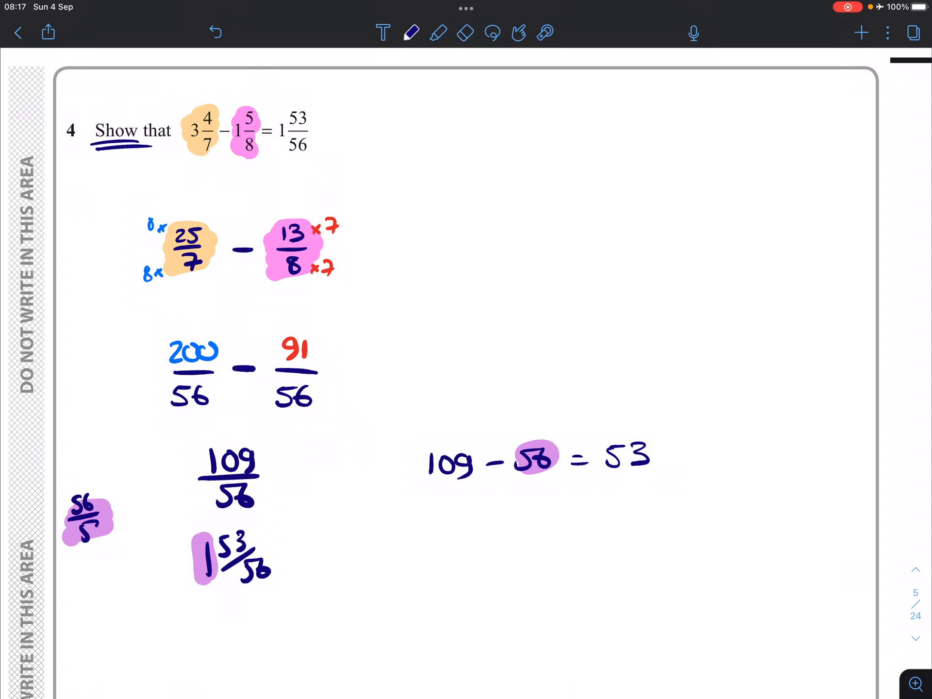
left_click(438, 33)
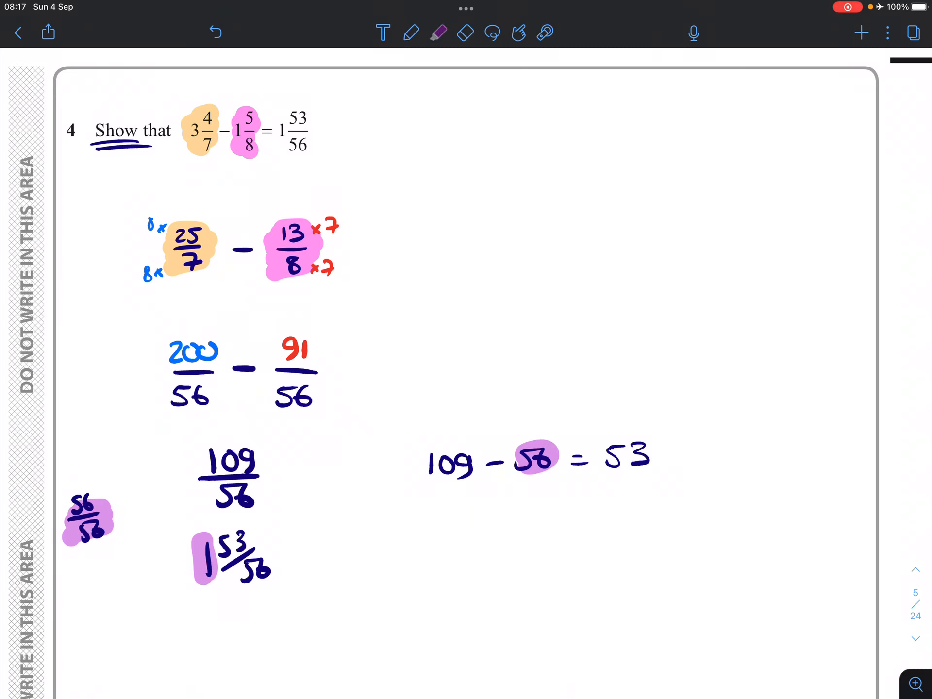